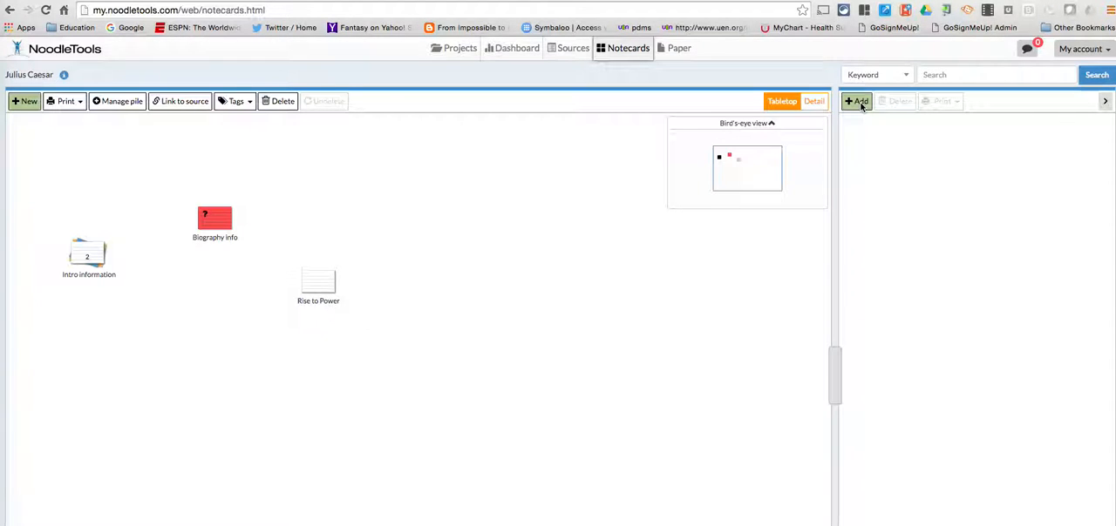
# - Create the first main topic 'Background information', then add a second placeholder topic
pyautogui.click(858, 101)
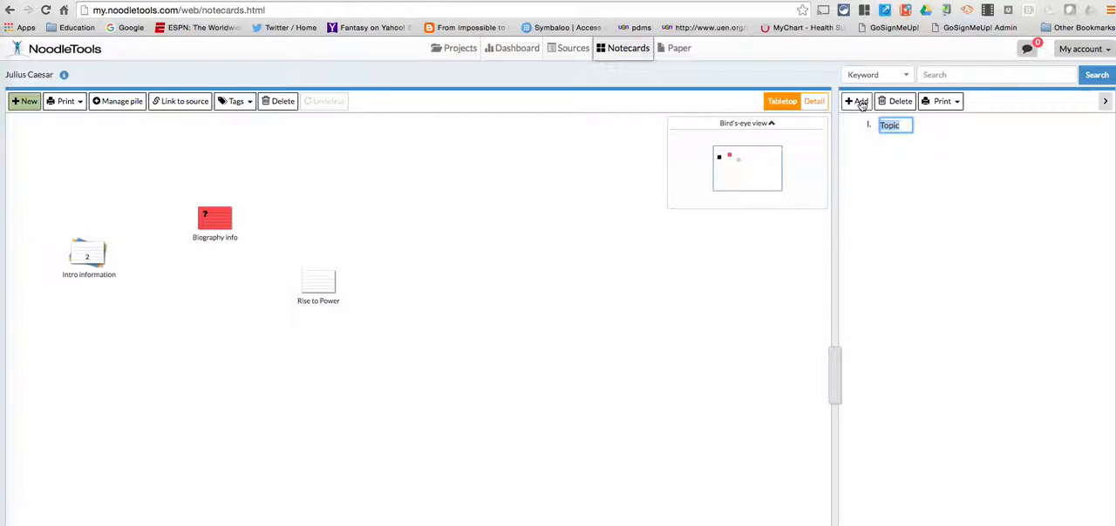
pyautogui.write('Ba')
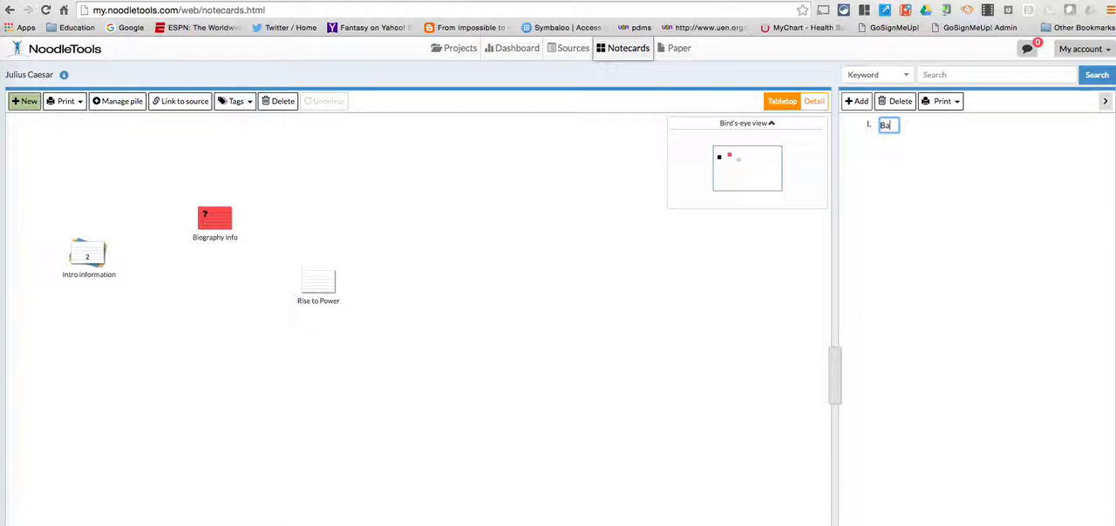
pyautogui.write('round information')
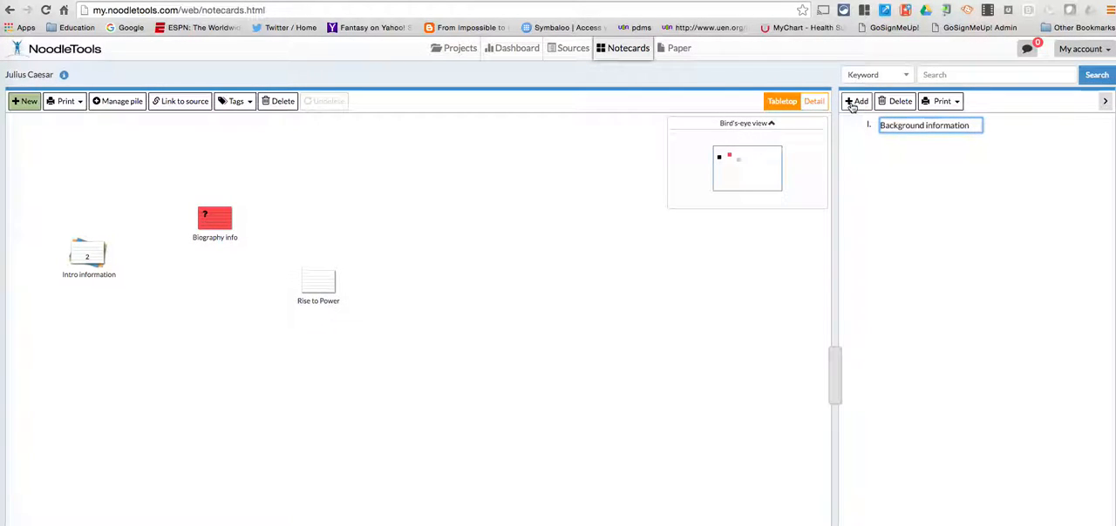
pyautogui.moveTo(860, 101)
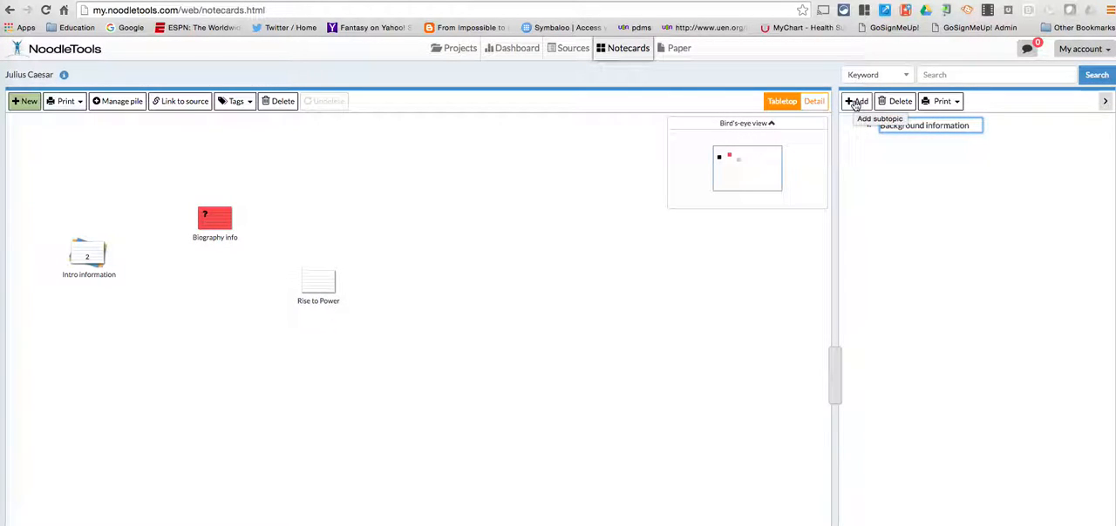
pyautogui.click(857, 101)
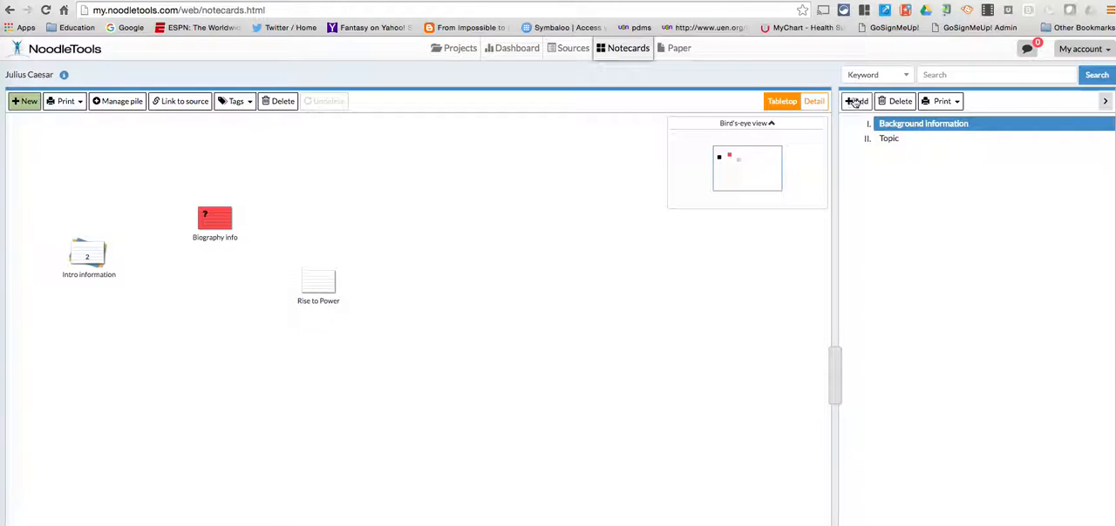
# - Add subtopics 'Birth and history' and 'Military' under Background information
pyautogui.click(857, 102)
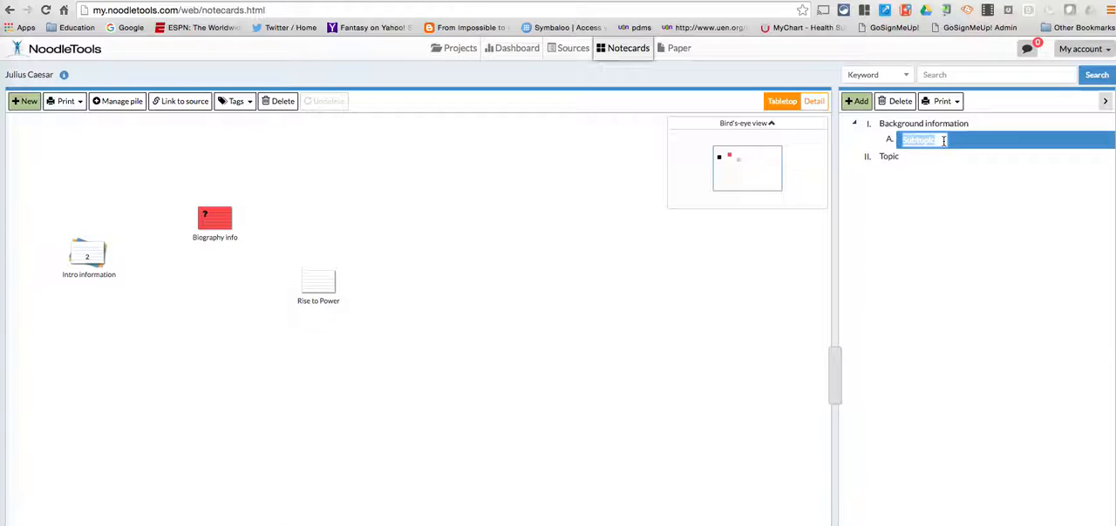
pyautogui.write('B')
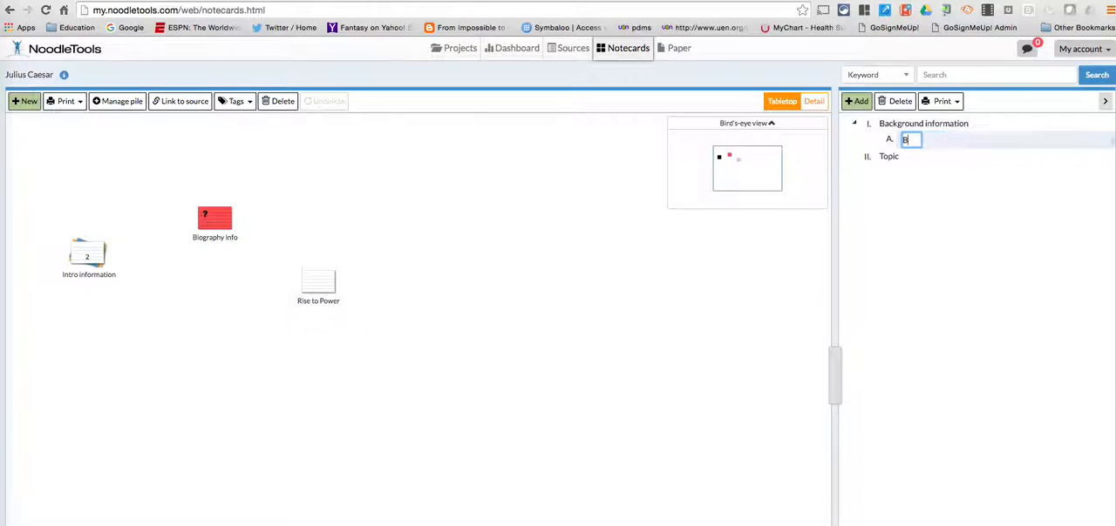
pyautogui.write('irth and history')
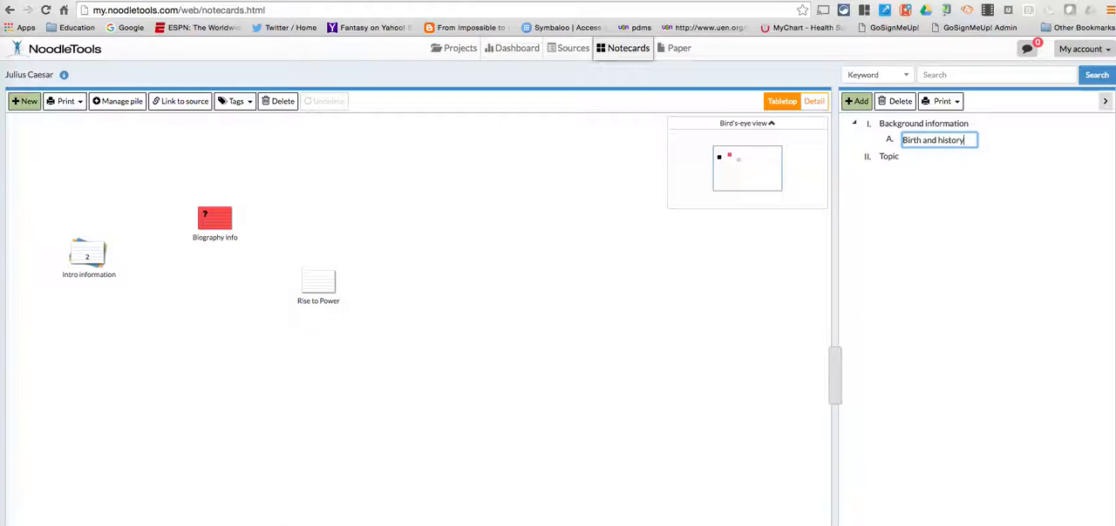
pyautogui.click(924, 122)
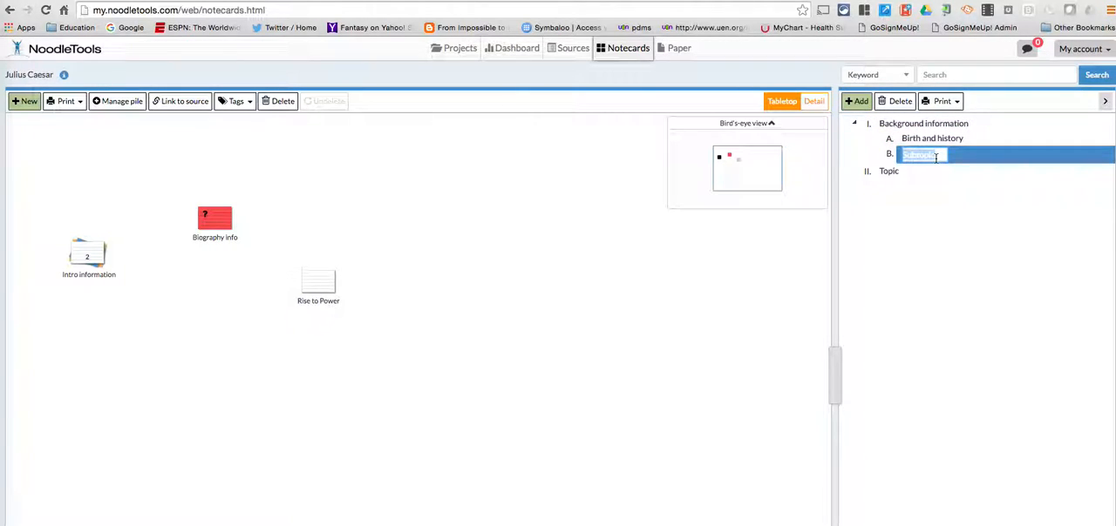
pyautogui.write('Military')
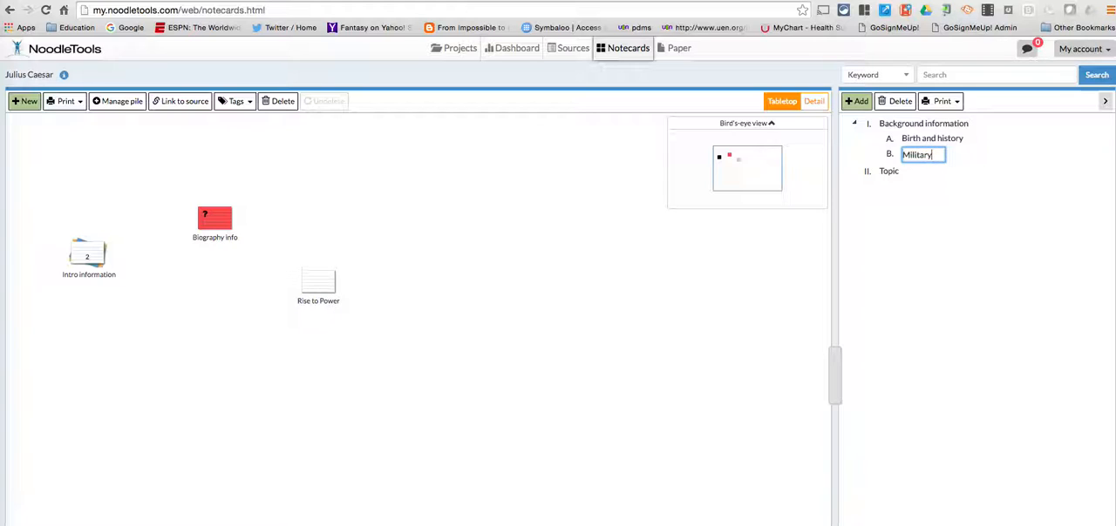
# - Delete the leftover placeholder topic and confirm the deletion
pyautogui.click(889, 167)
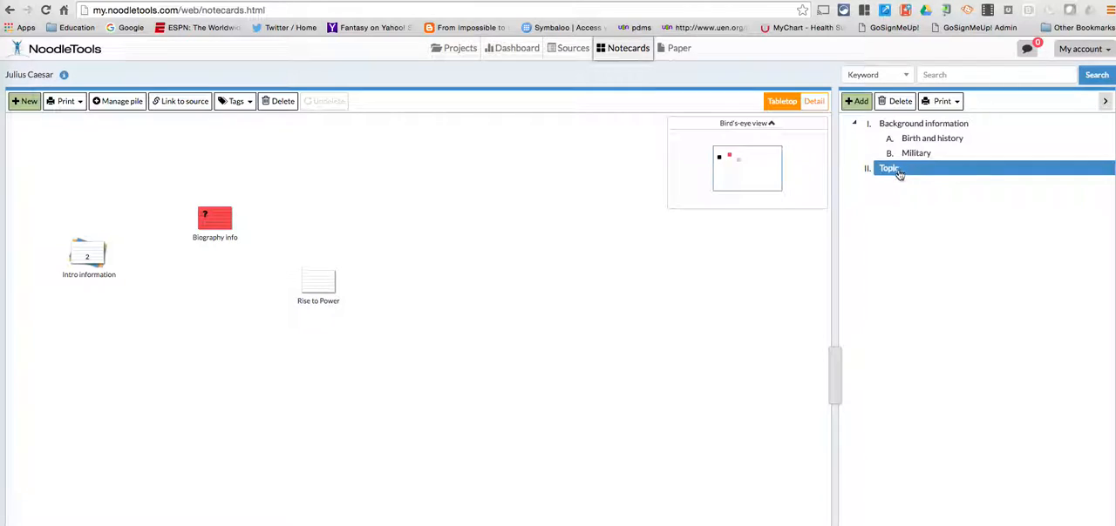
pyautogui.doubleClick(889, 168)
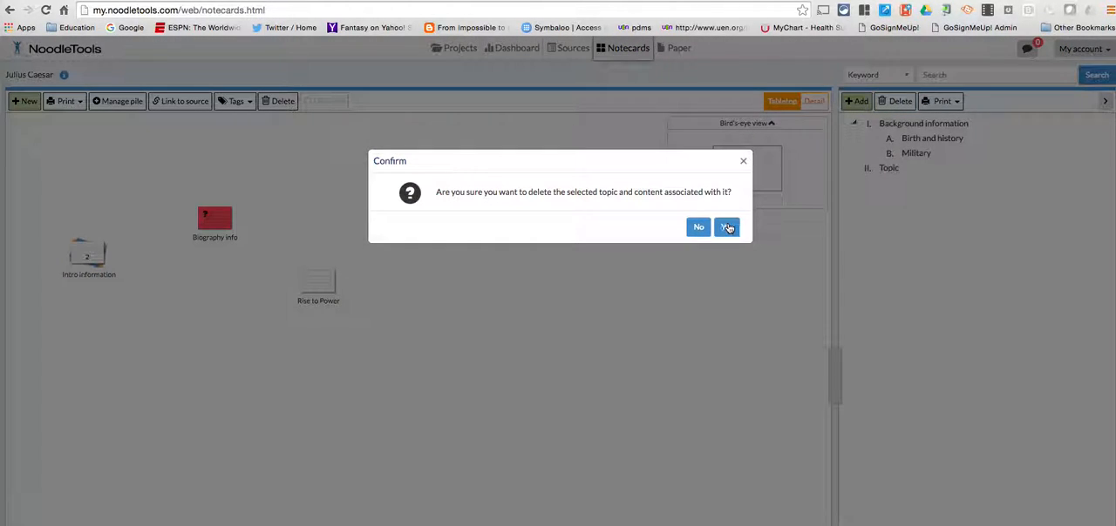
pyautogui.click(725, 226)
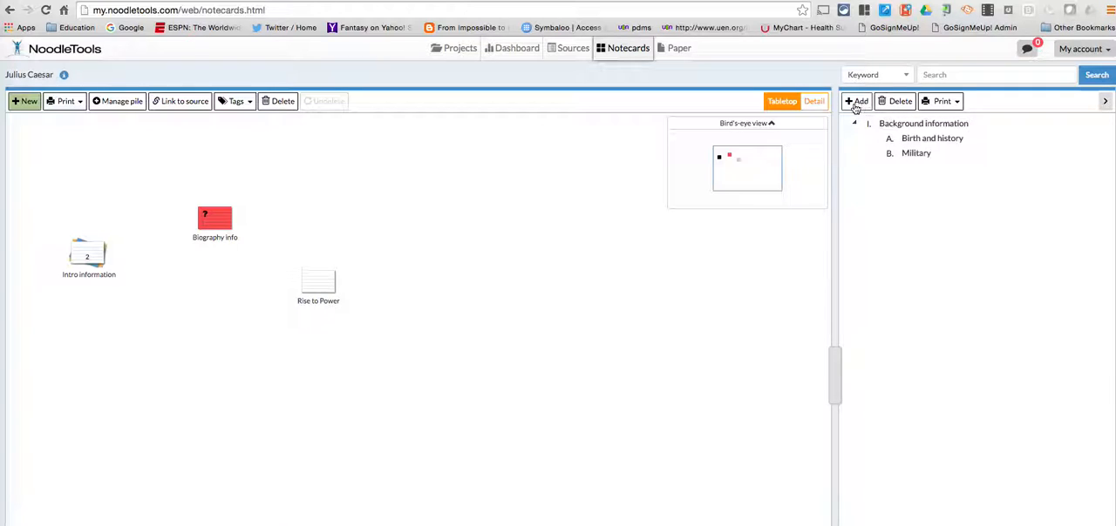
# - Add a second main topic named 'Triumvirate'
pyautogui.click(858, 101)
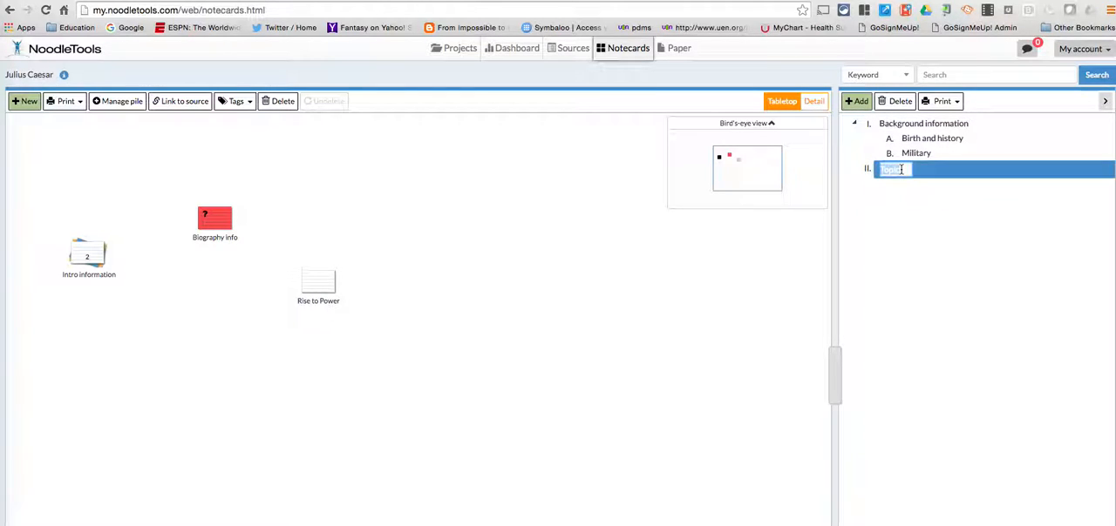
pyautogui.write('Triumvi')
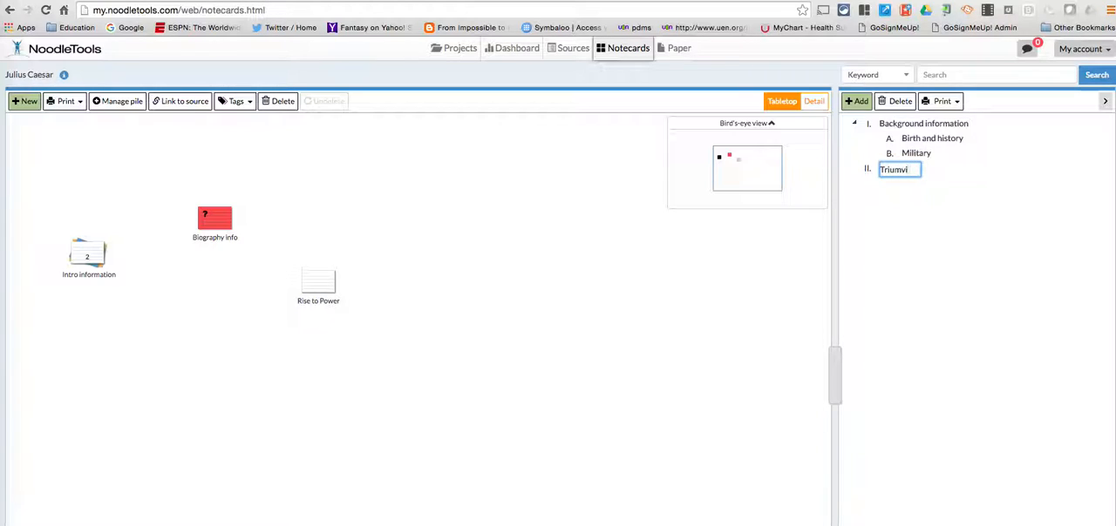
pyautogui.write('rage')
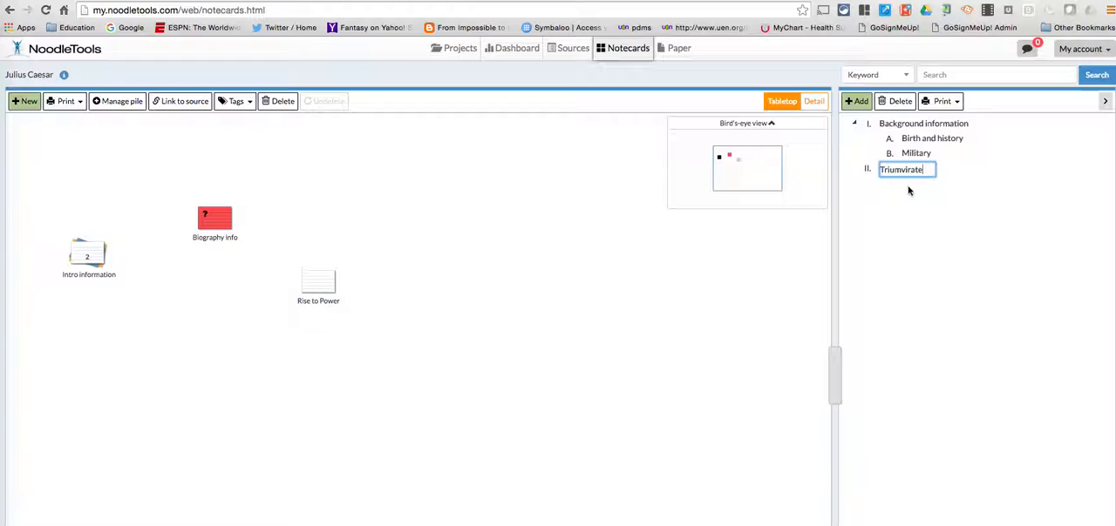
pyautogui.click(857, 101)
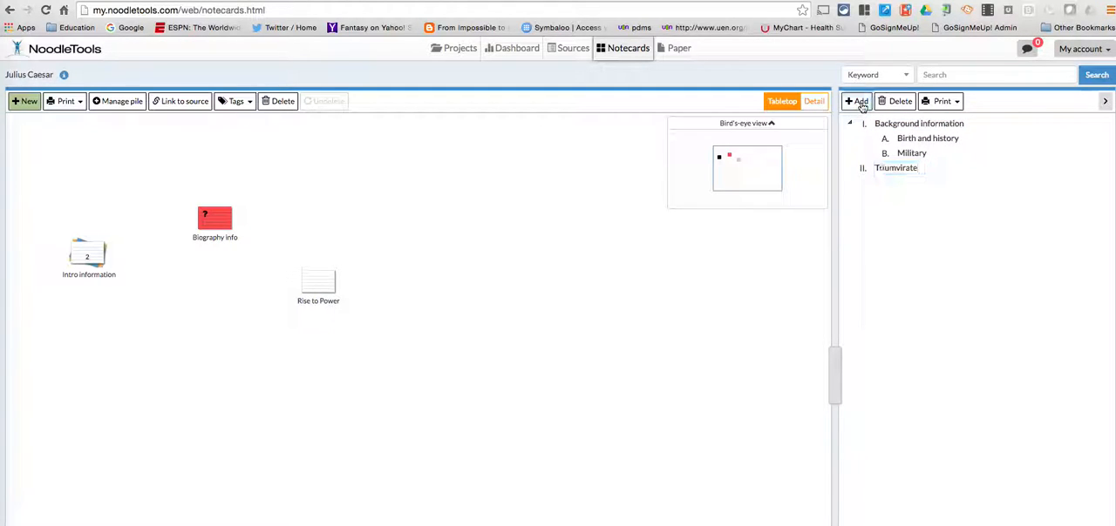
# - Add a third main topic named 'Rise to Power' and commit it
pyautogui.click(860, 101)
pyautogui.write('Rise to')
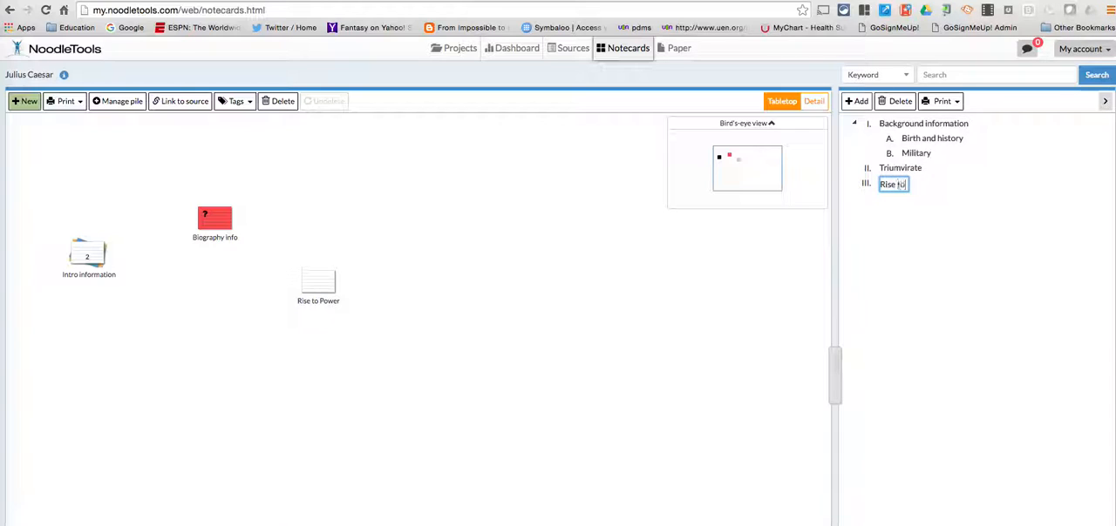
pyautogui.write('Pwer')
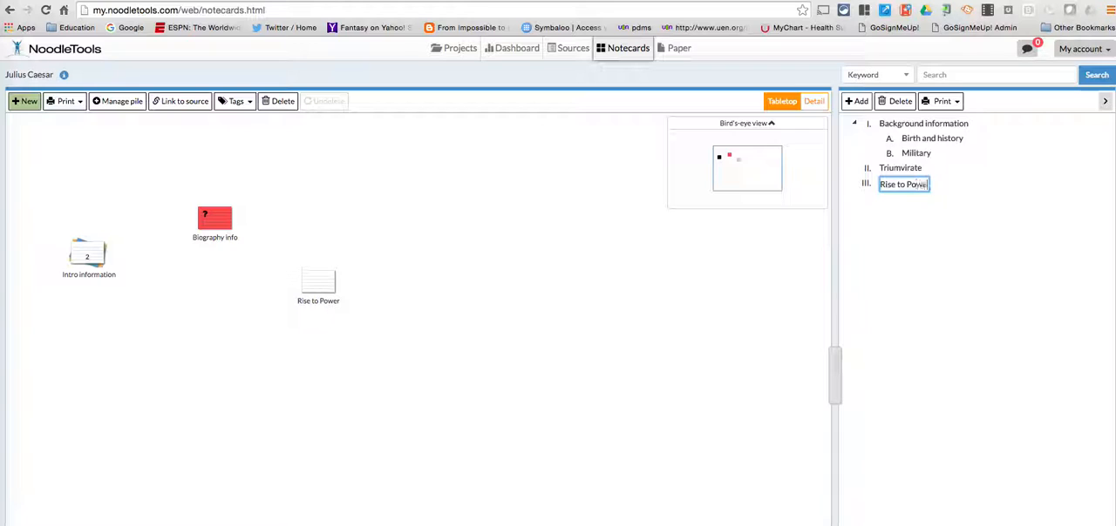
pyautogui.click(899, 168)
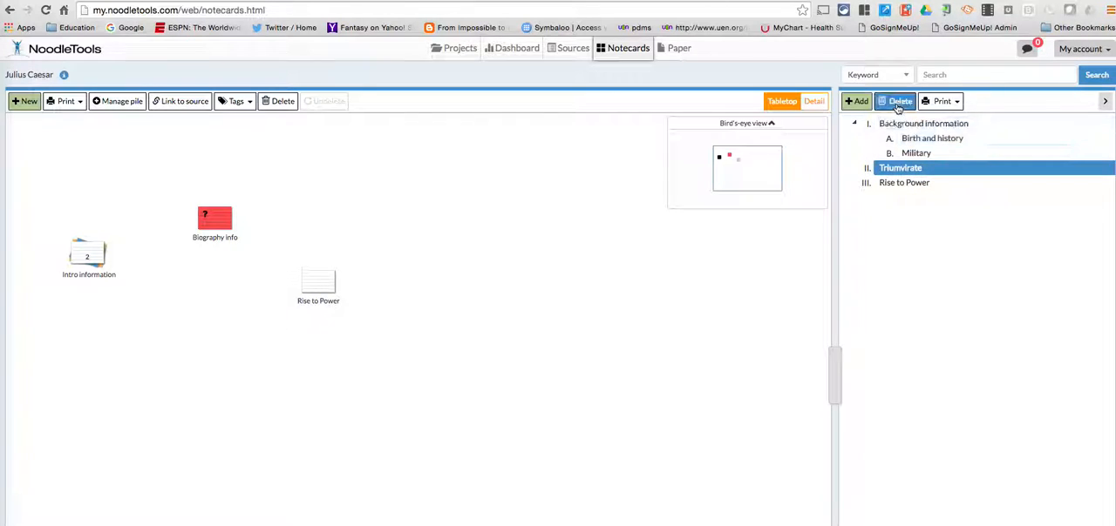
# - Add a subtopic under Triumvirate and two nested placeholder subtopics under Birth and history
pyautogui.click(857, 101)
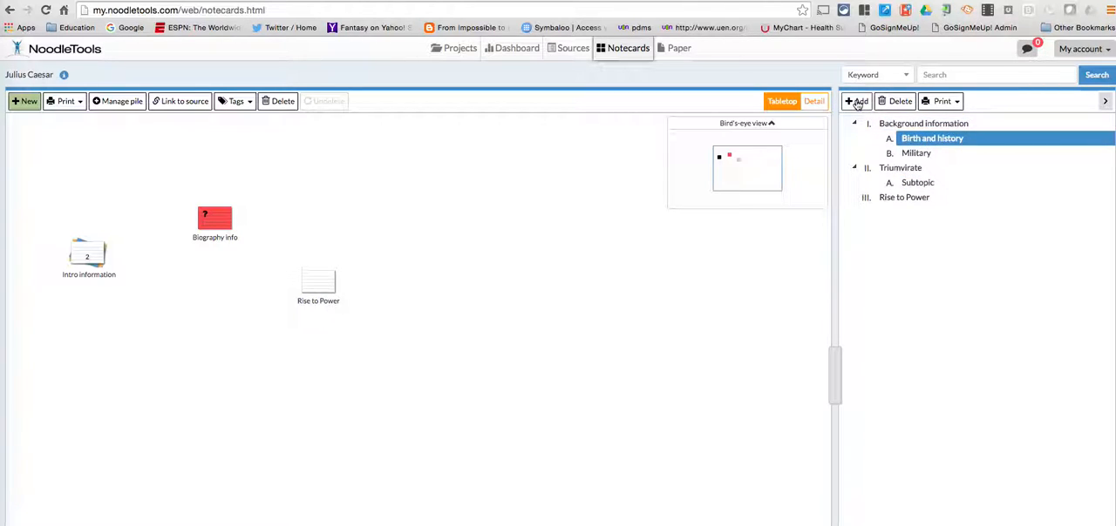
pyautogui.click(858, 101)
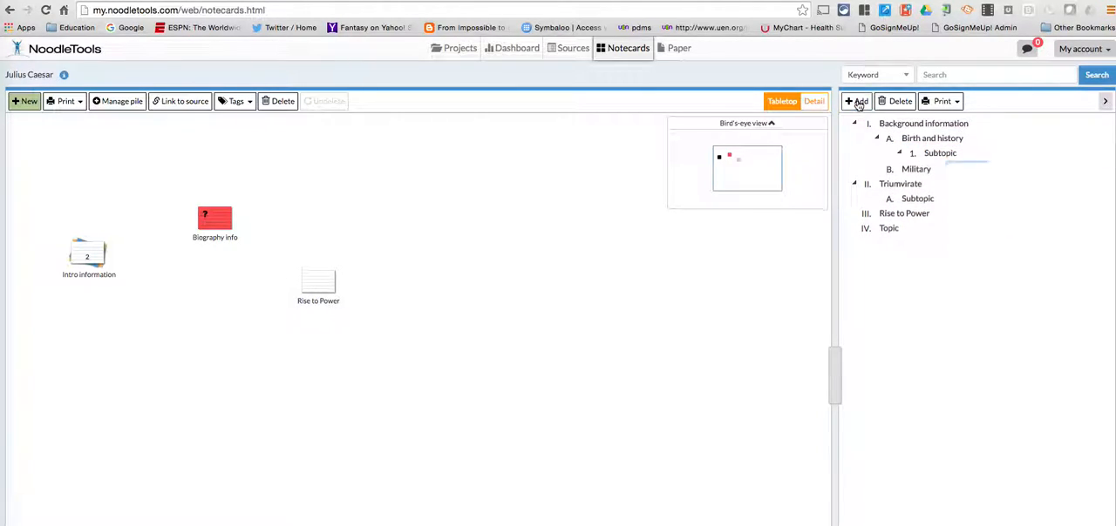
pyautogui.click(858, 101)
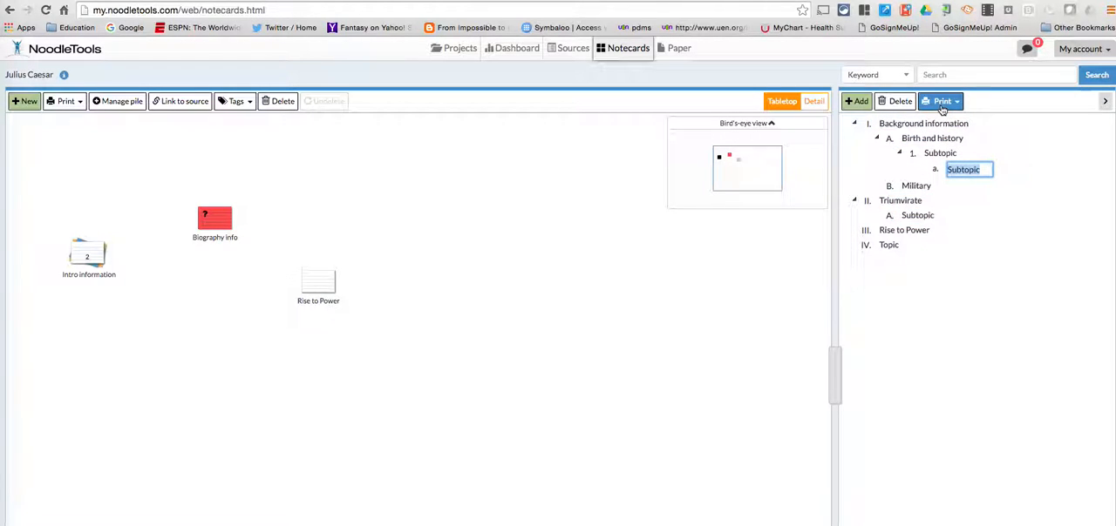
# - Delete the extra fourth main topic and confirm the deletion
pyautogui.click(889, 244)
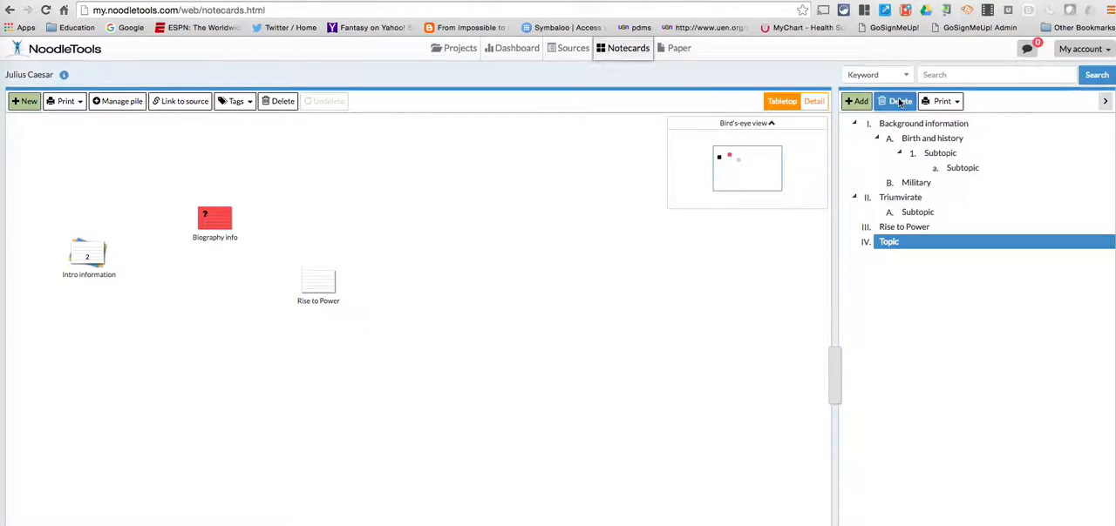
pyautogui.click(894, 101)
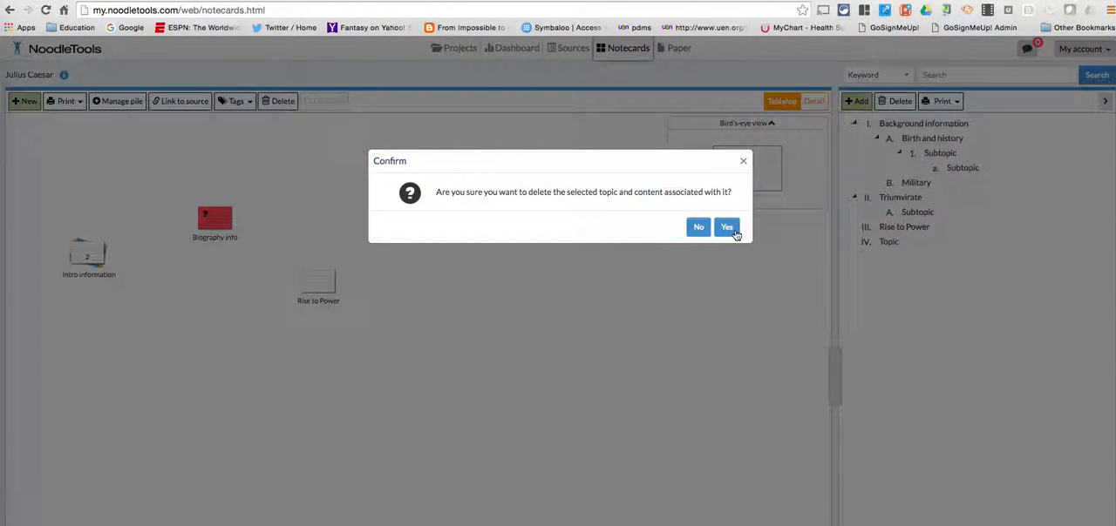
pyautogui.click(725, 226)
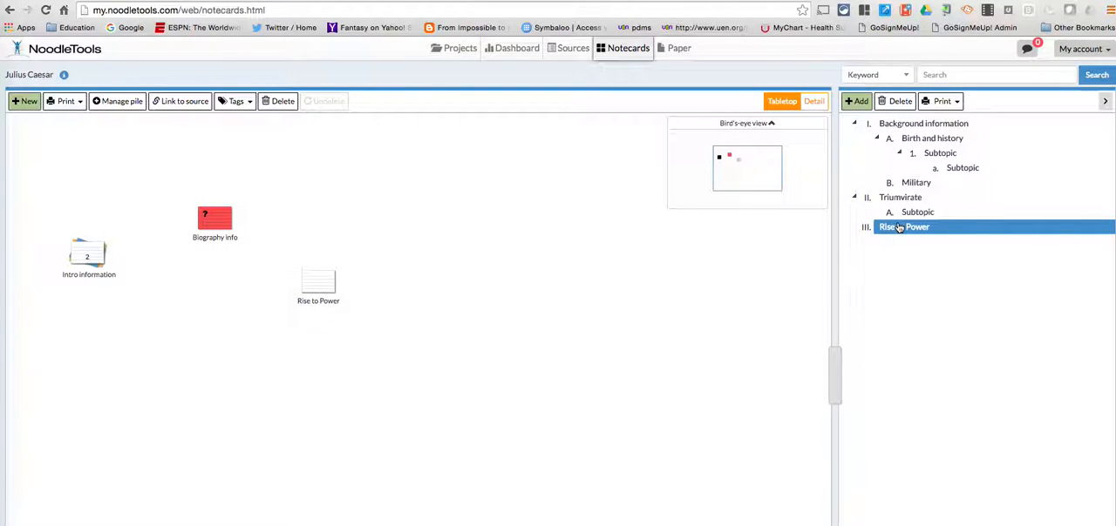
pyautogui.click(915, 181)
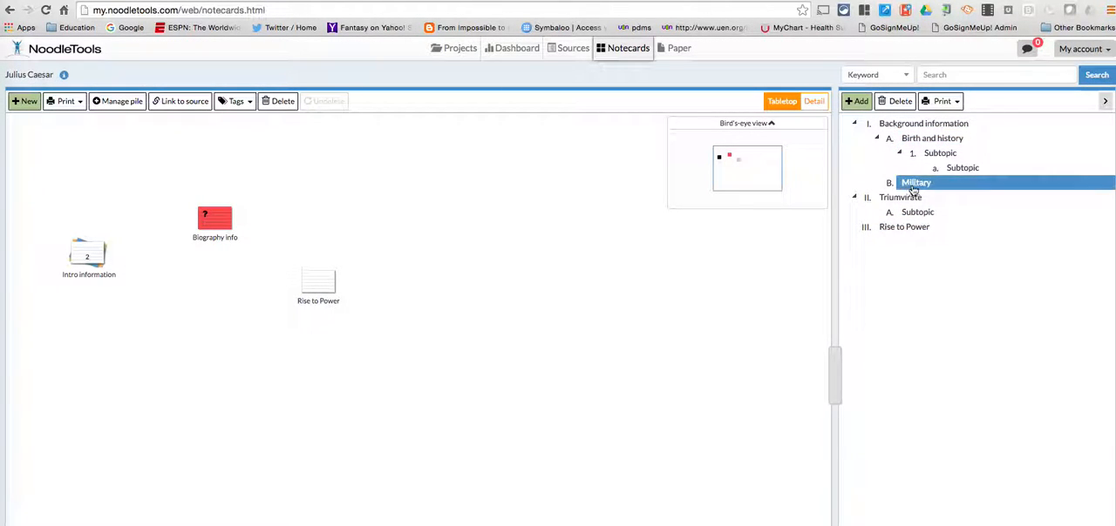
# - Insert a new first subtopic 'title' under Triumvirate and commit its name
pyautogui.click(899, 197)
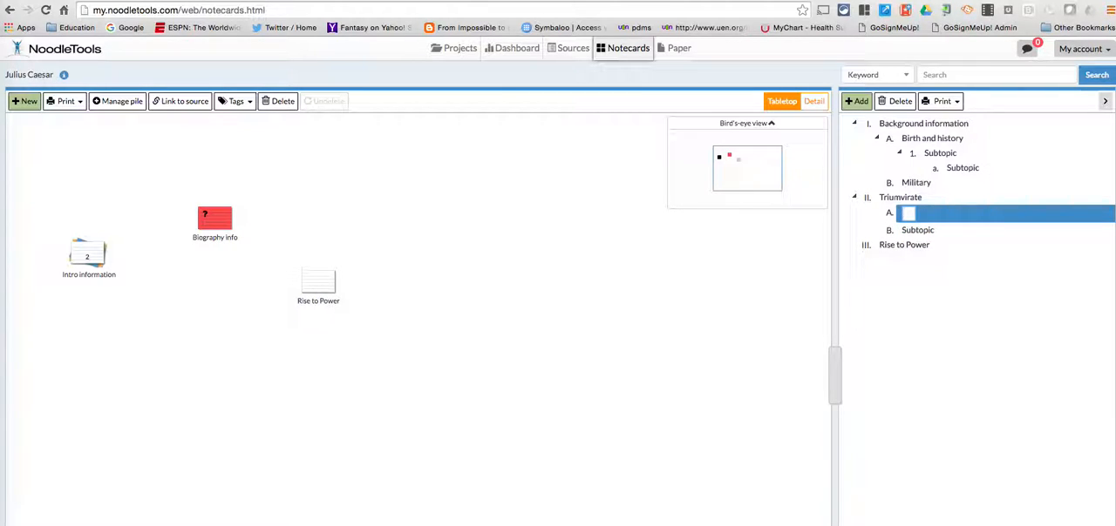
pyautogui.write('title')
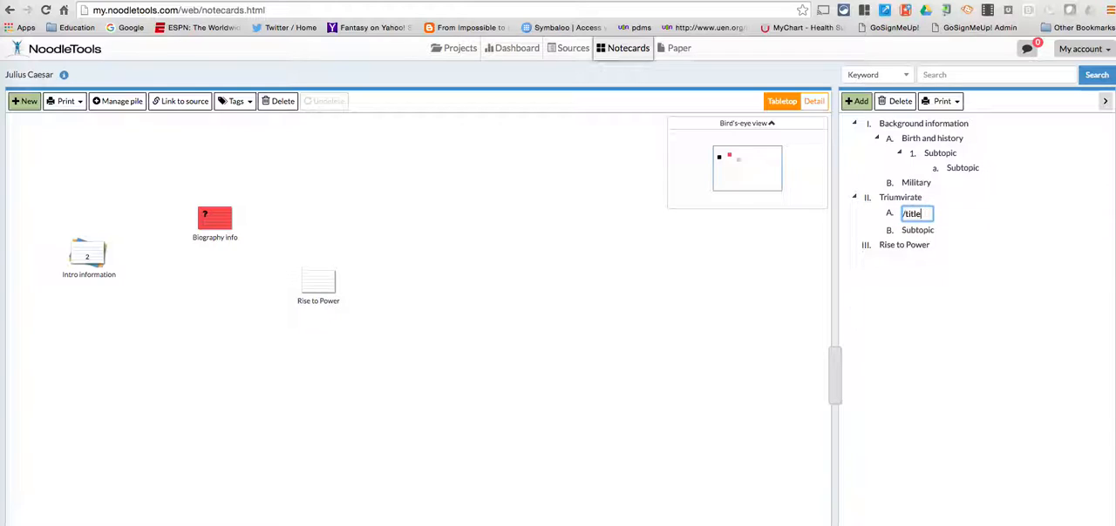
pyautogui.click(903, 244)
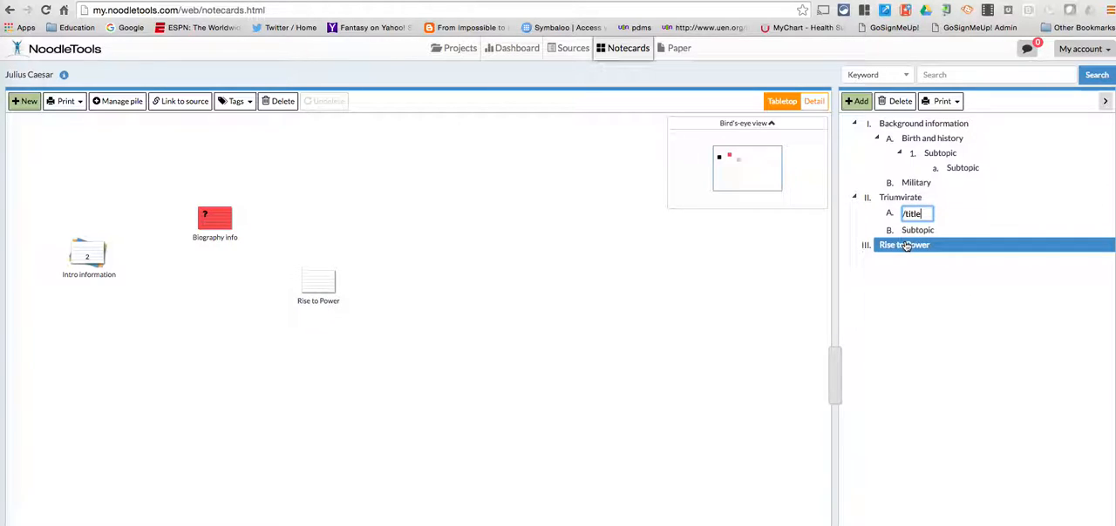